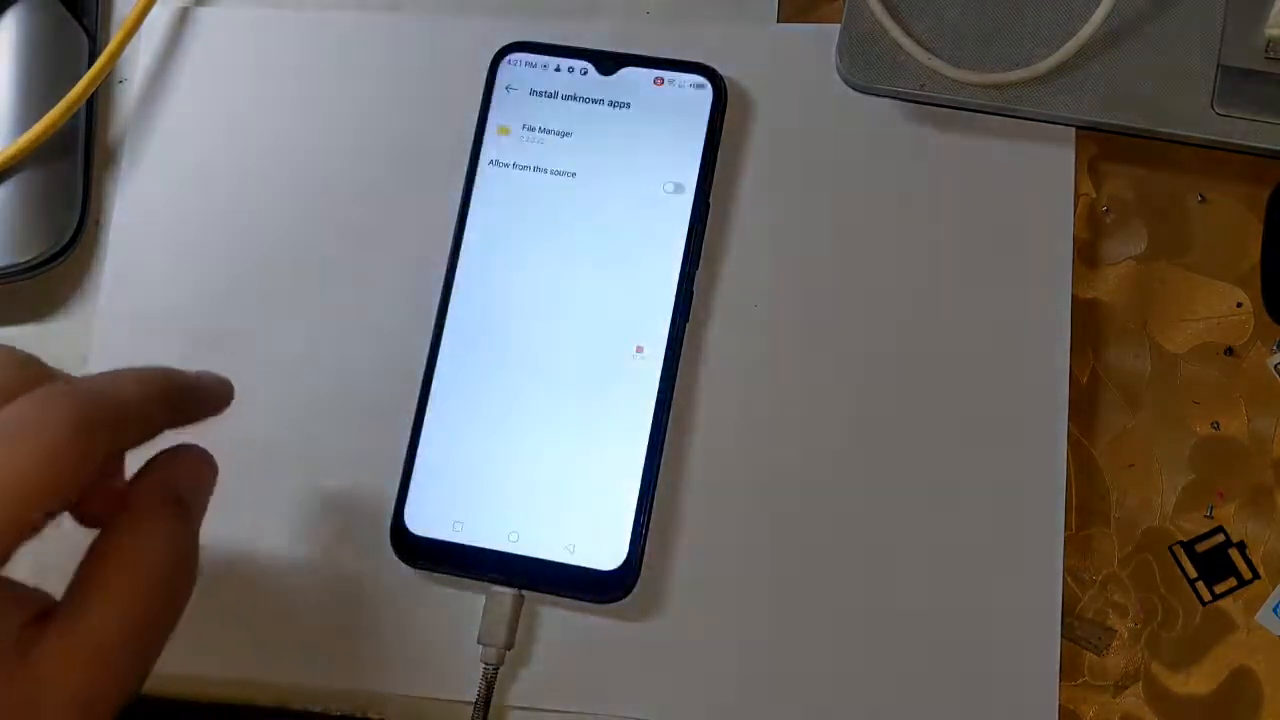
- Allow File Manager to install unknown apps, then install the Magisk app and open it
click(674, 189)
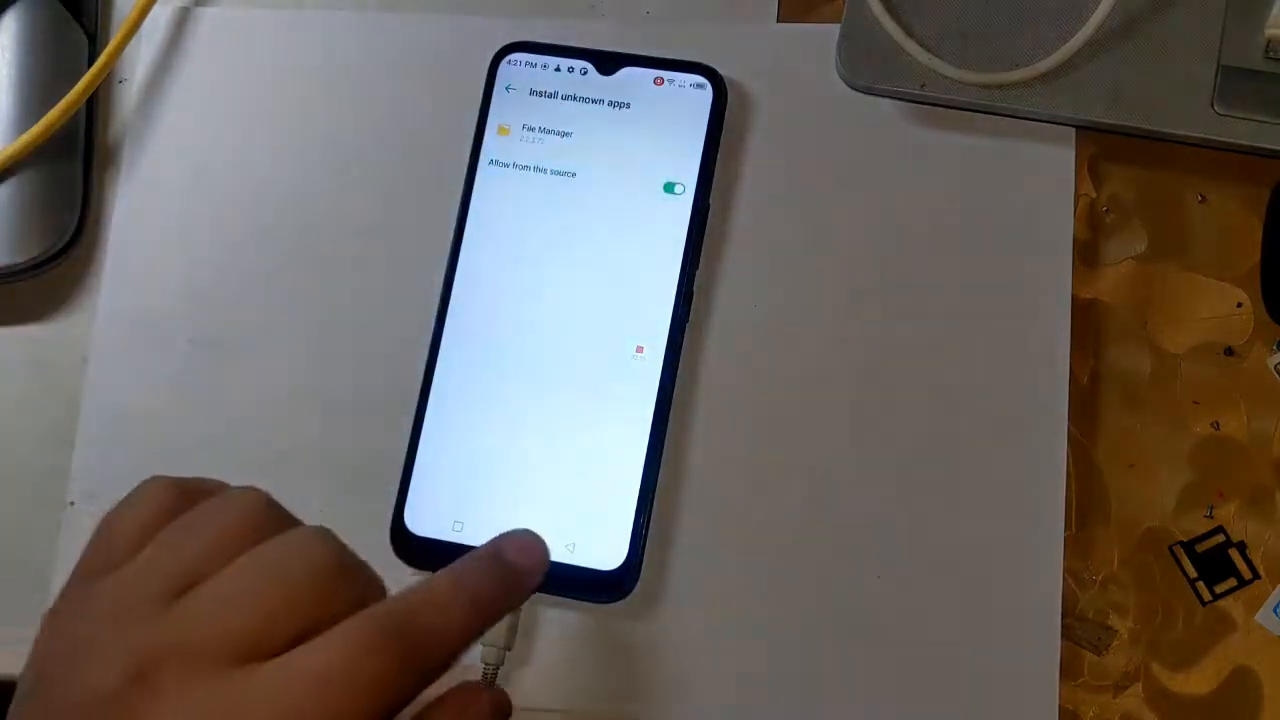
click(543, 545)
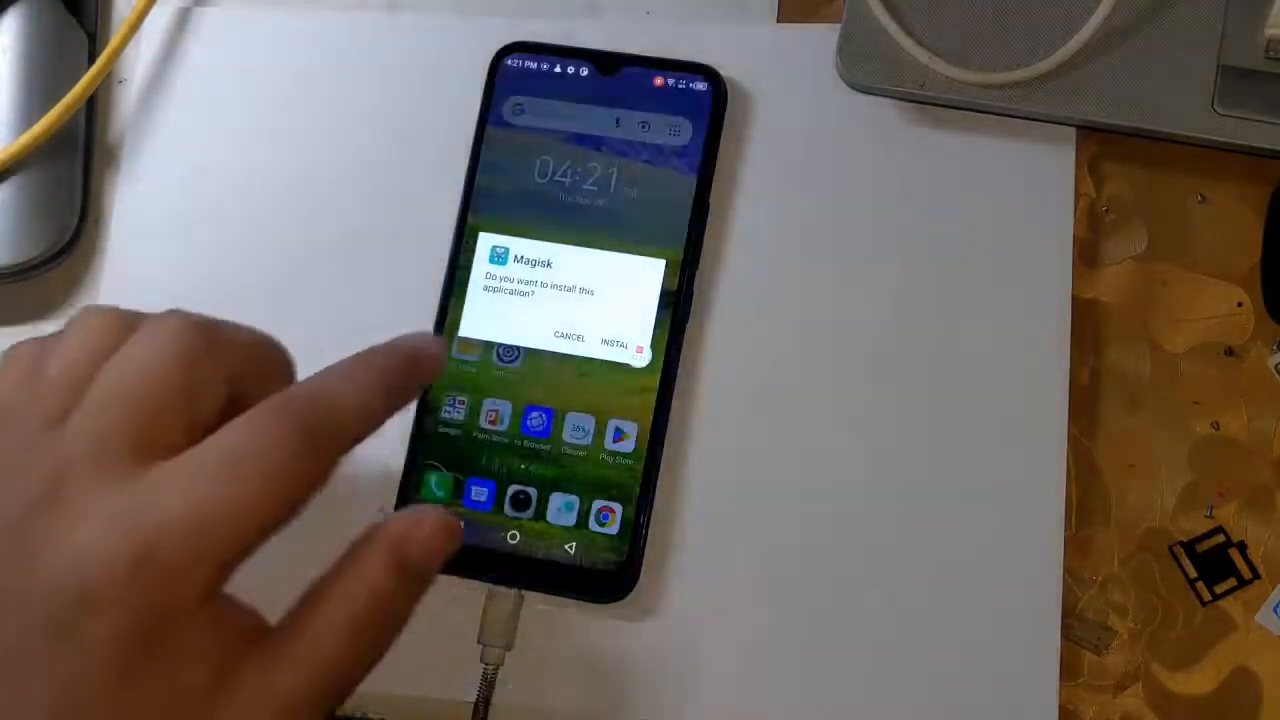
click(614, 337)
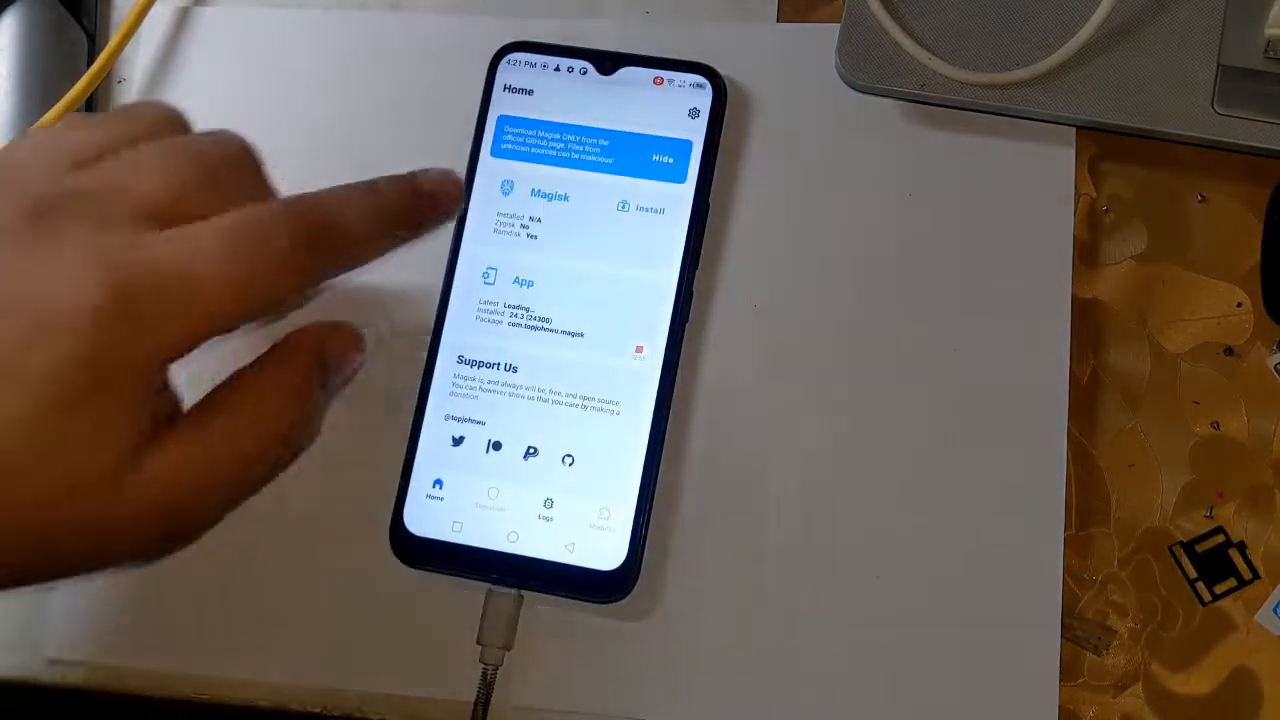
- Patch boot.img in Magisk with 'Patch vbmeta in boot image' enabled
click(642, 208)
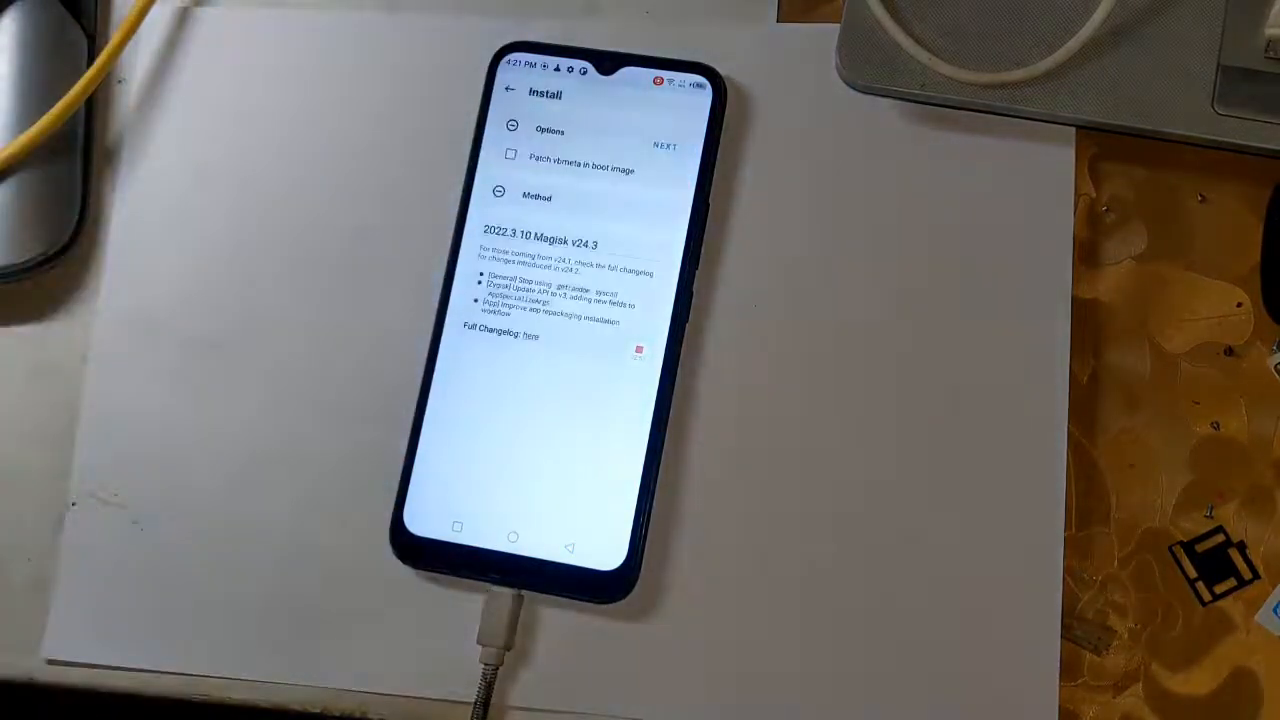
click(510, 155)
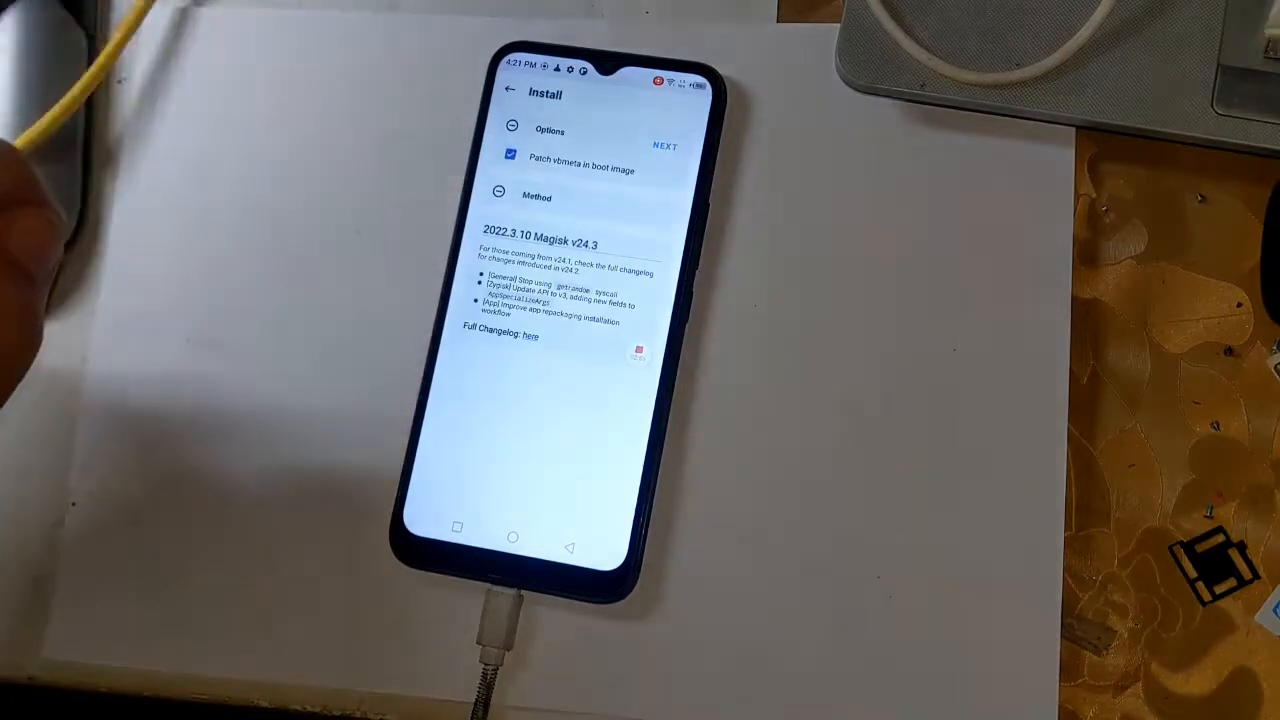
click(511, 130)
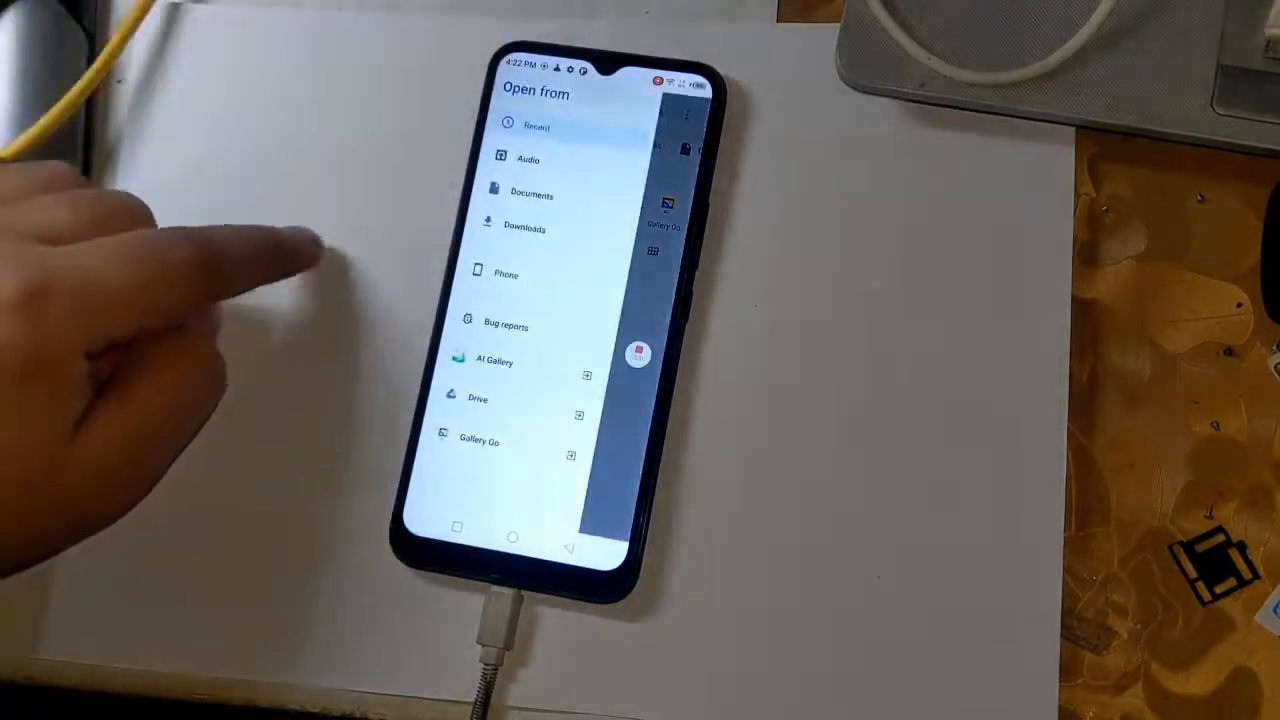
click(506, 274)
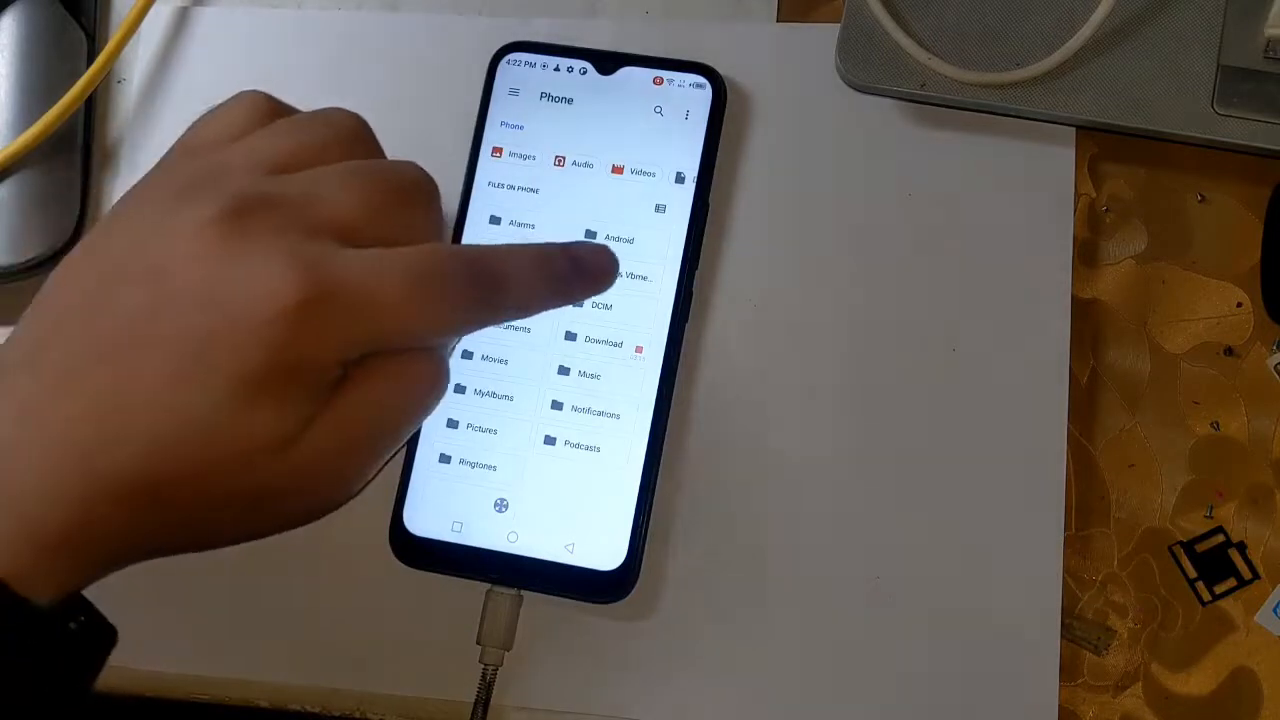
click(620, 278)
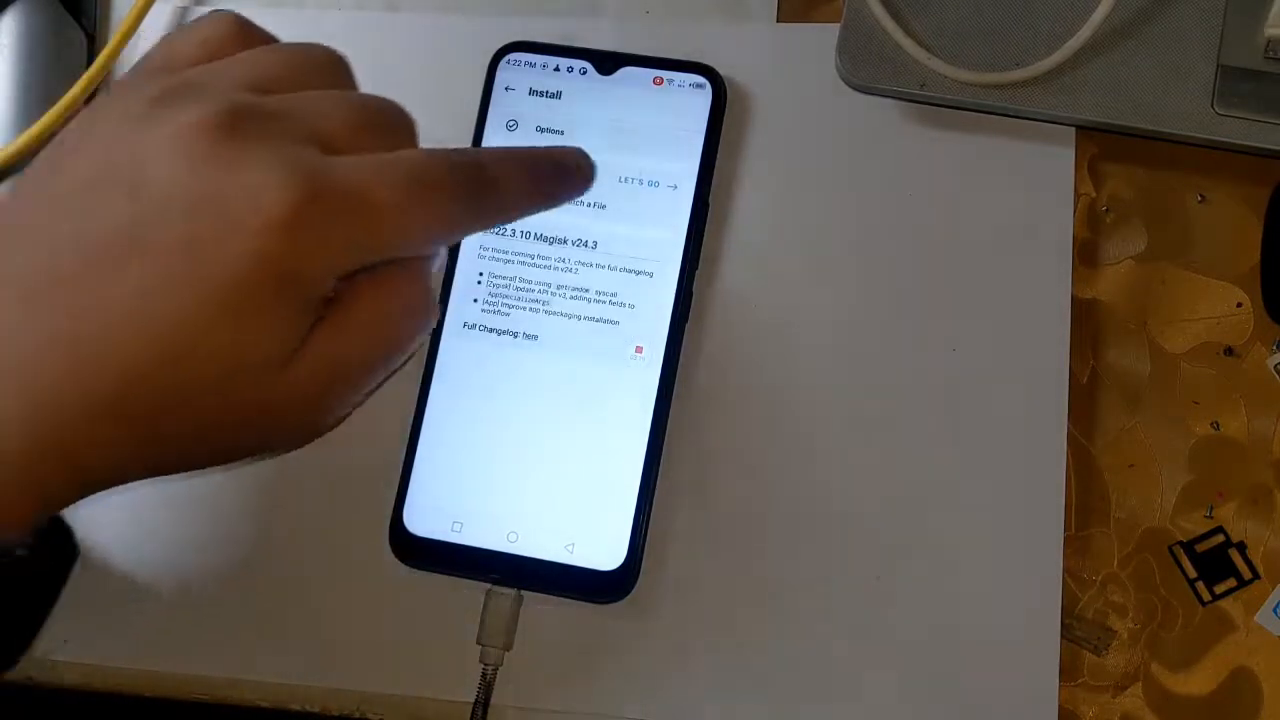
click(645, 184)
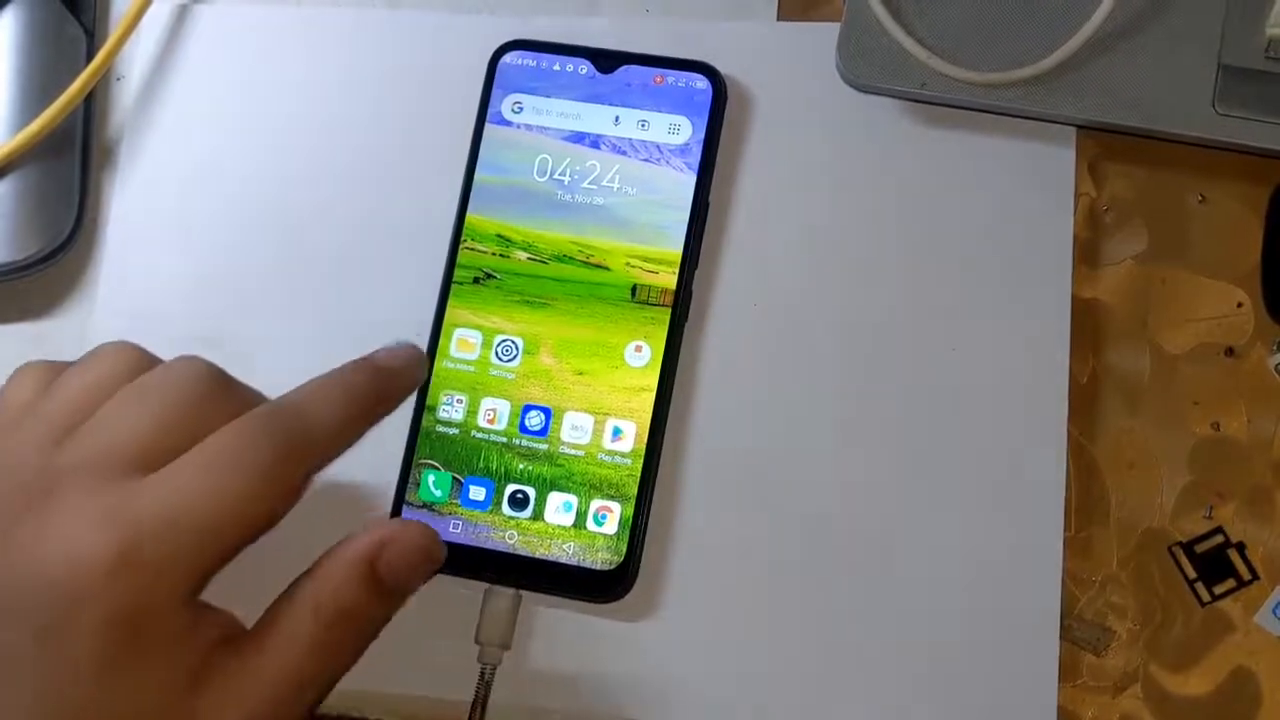
- Browse to Internal storage > Download in the phone's File Manager
click(464, 350)
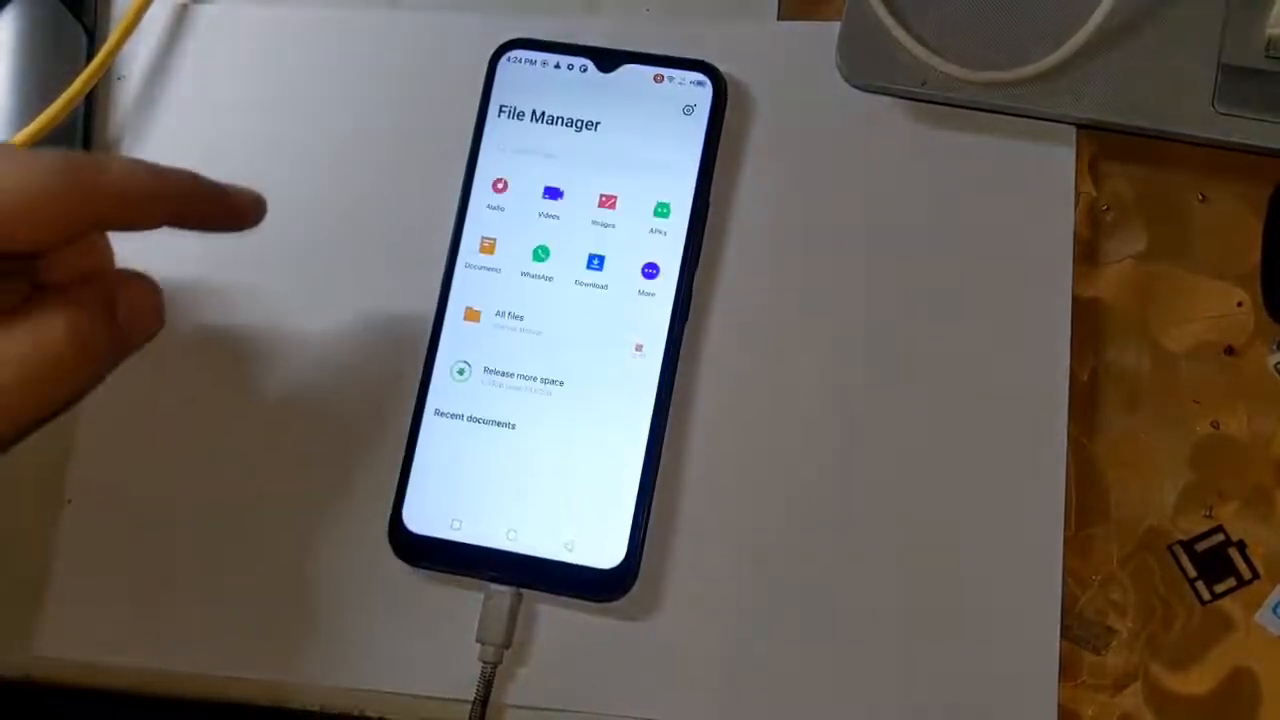
click(508, 322)
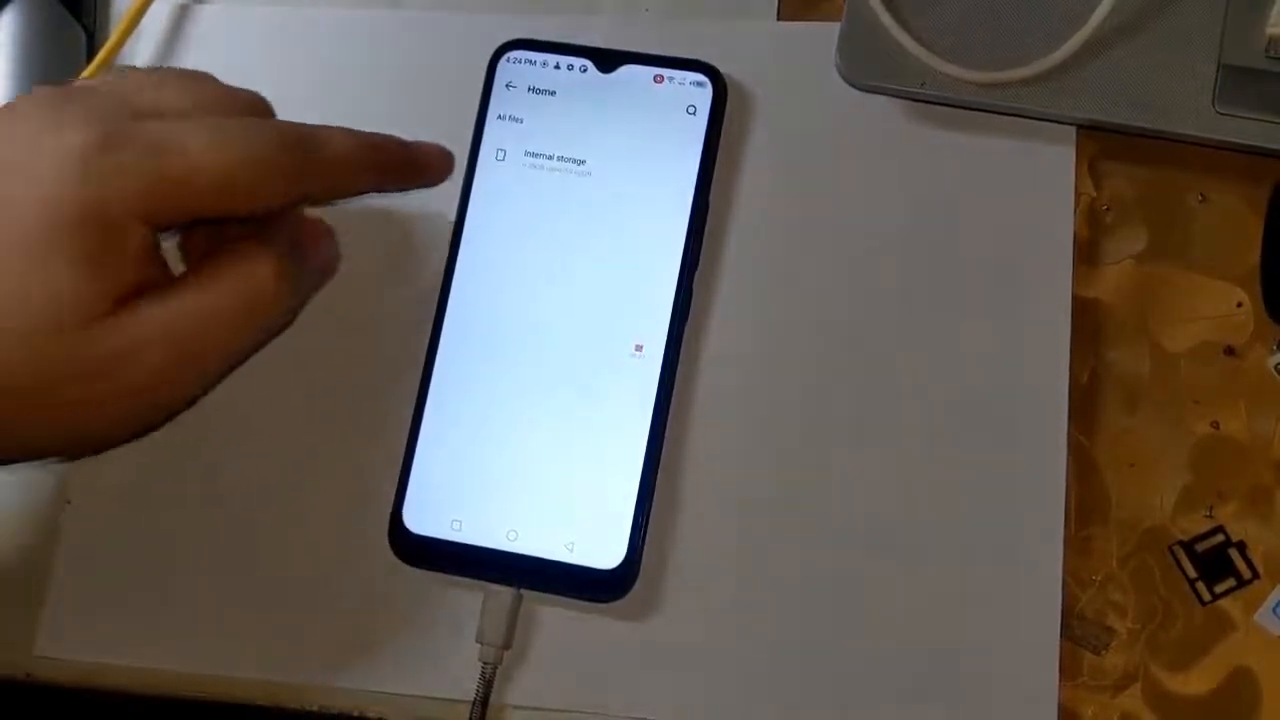
click(556, 160)
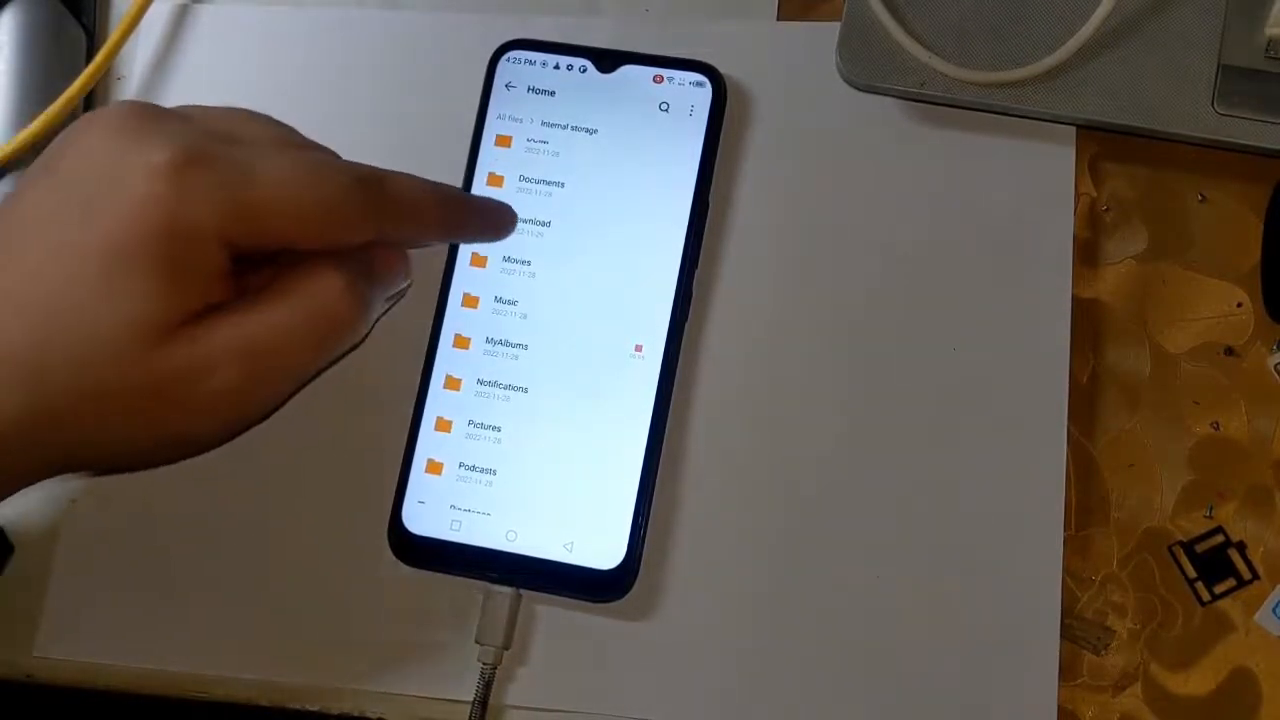
click(530, 223)
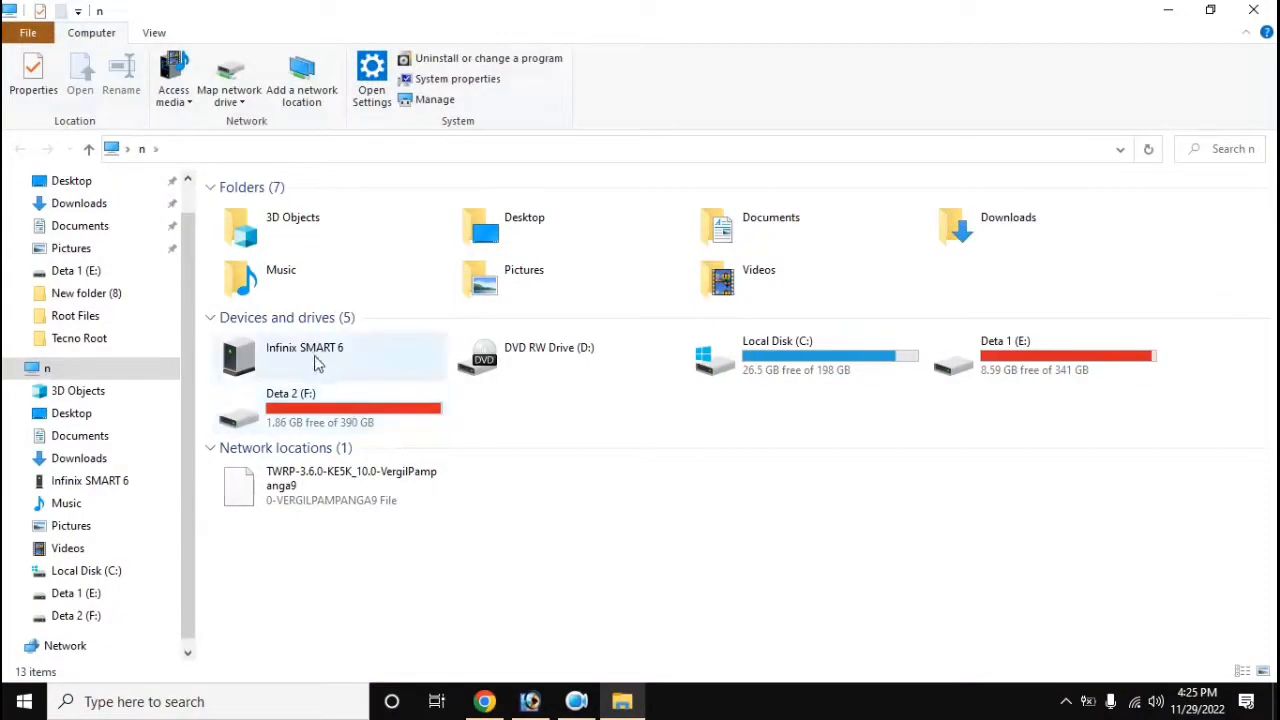
- Copy the magisk_patched image from the phone's Download folder and vbmeta from Root Files onto the desktop
double_click(305, 347)
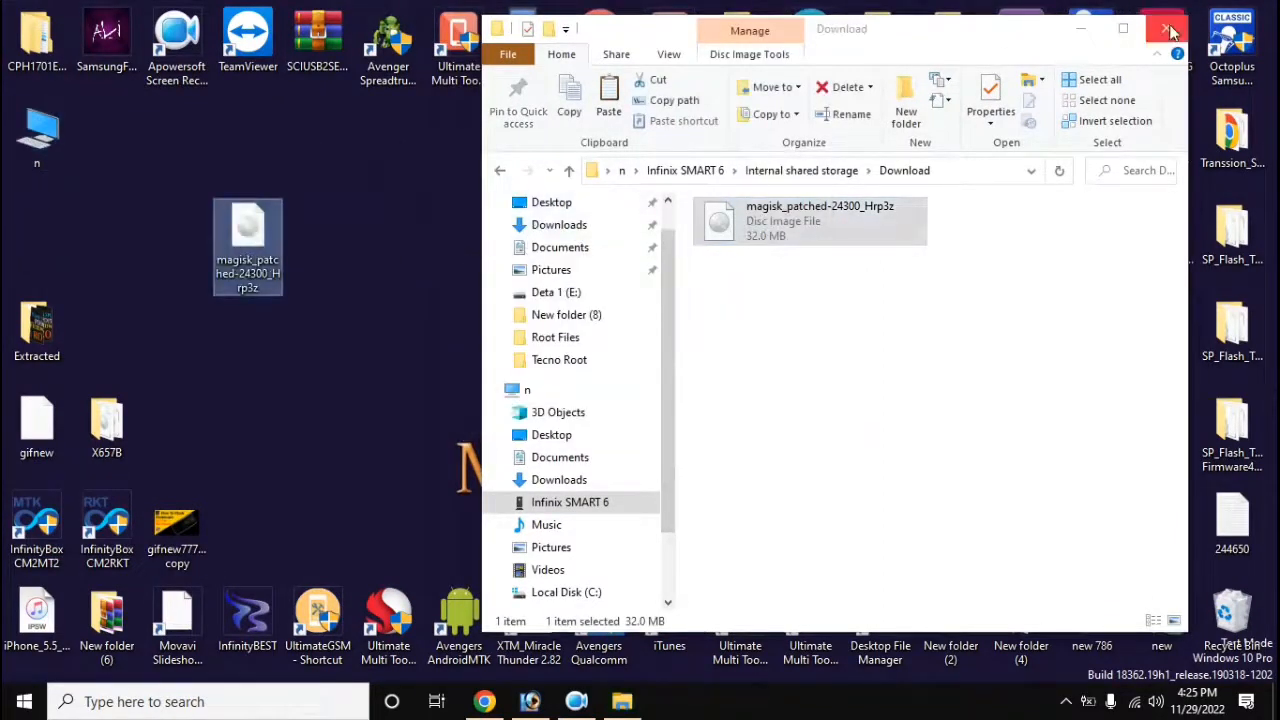
click(1166, 28)
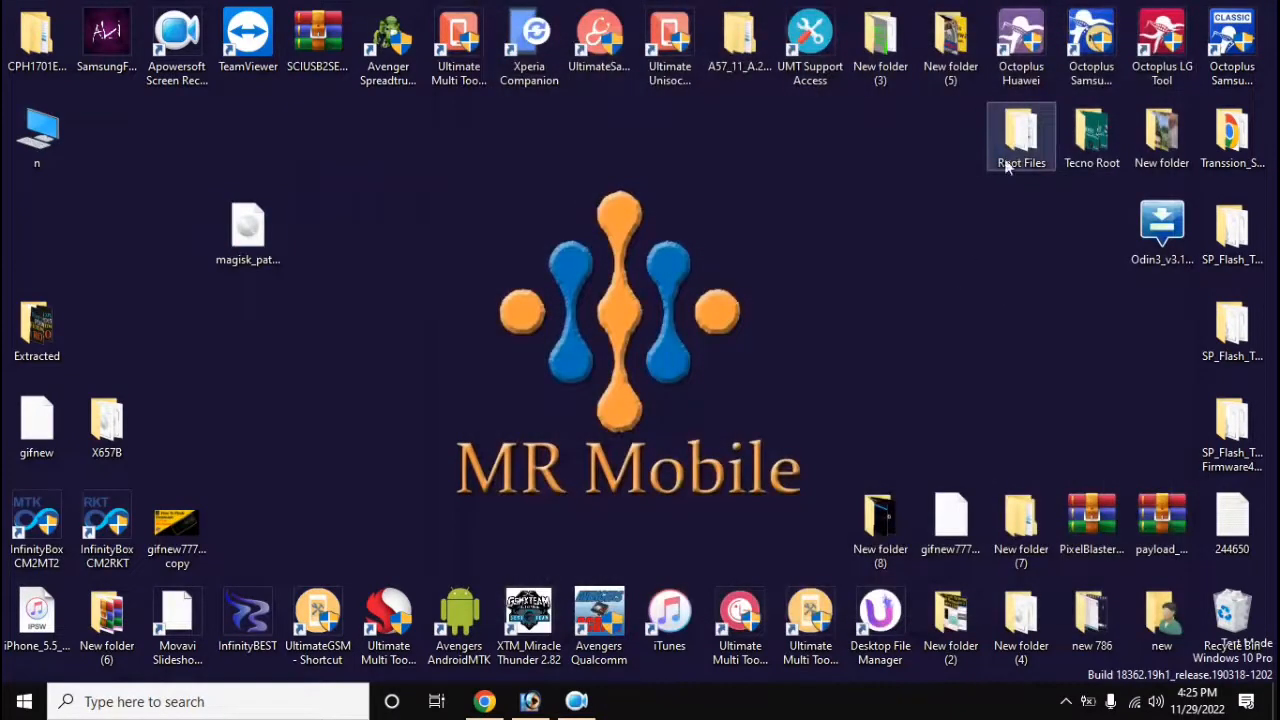
double_click(1021, 135)
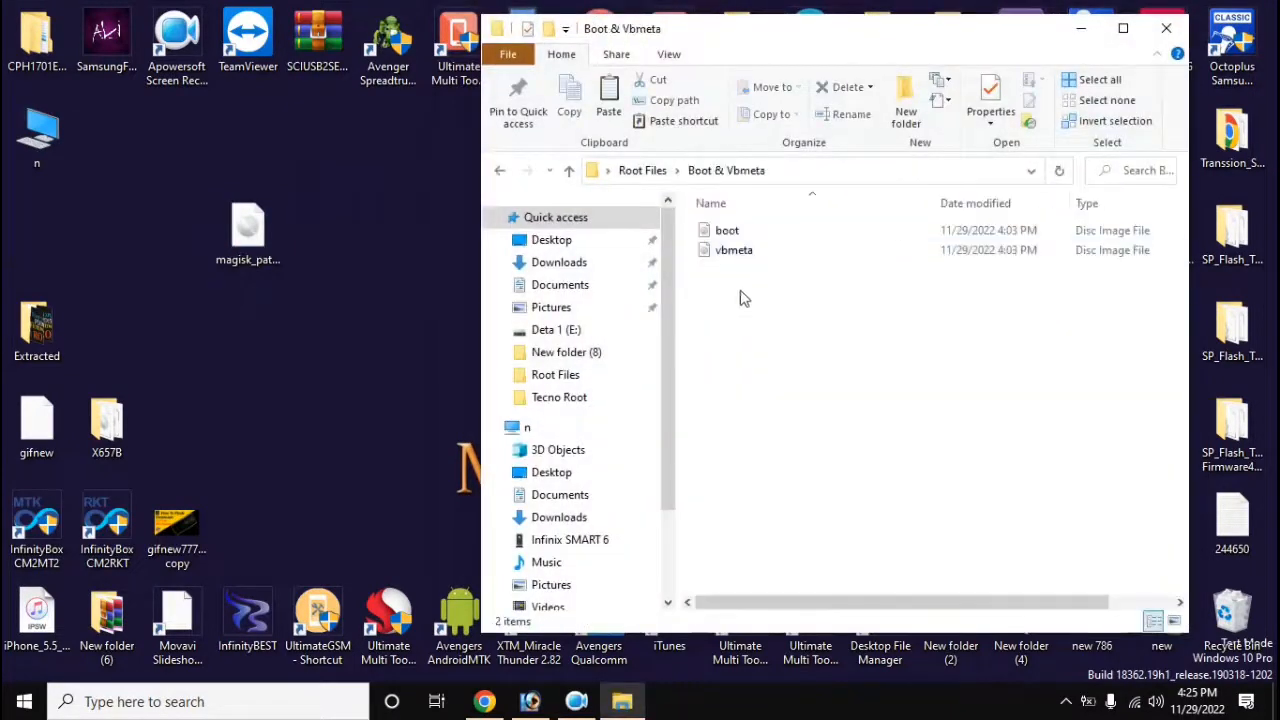
click(733, 250)
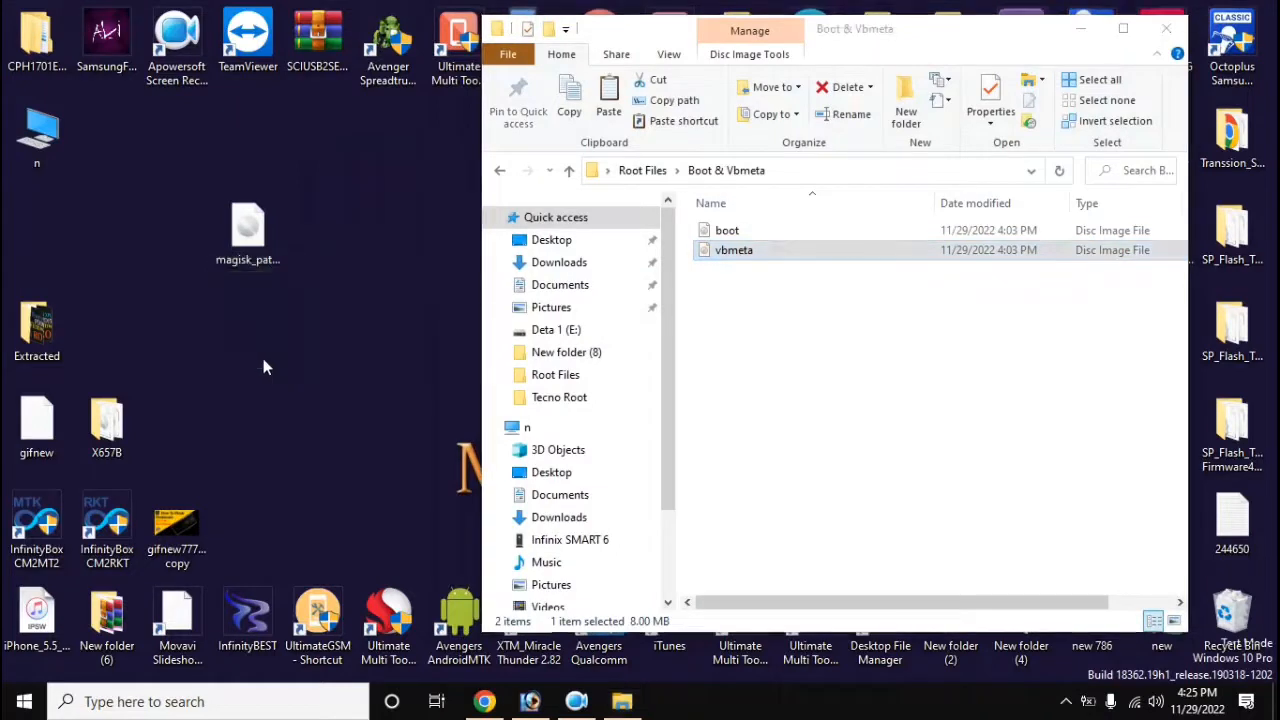
drag(734, 249, 247, 325)
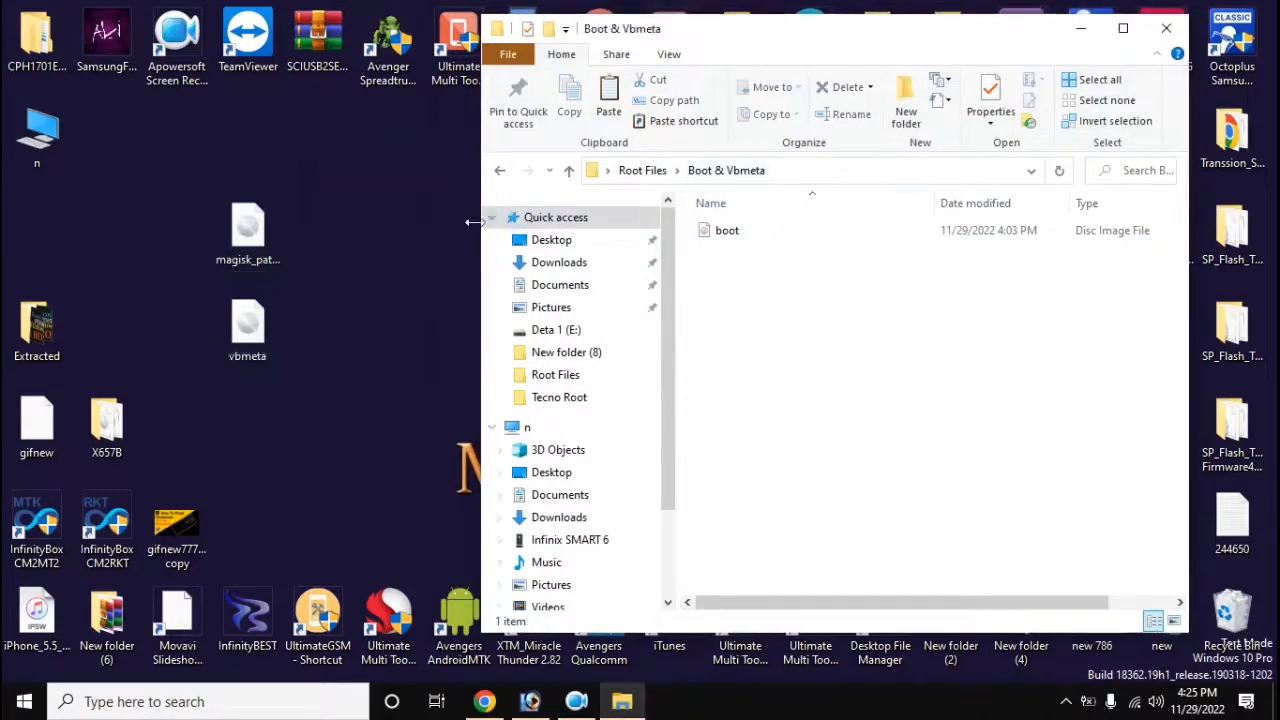
click(499, 170)
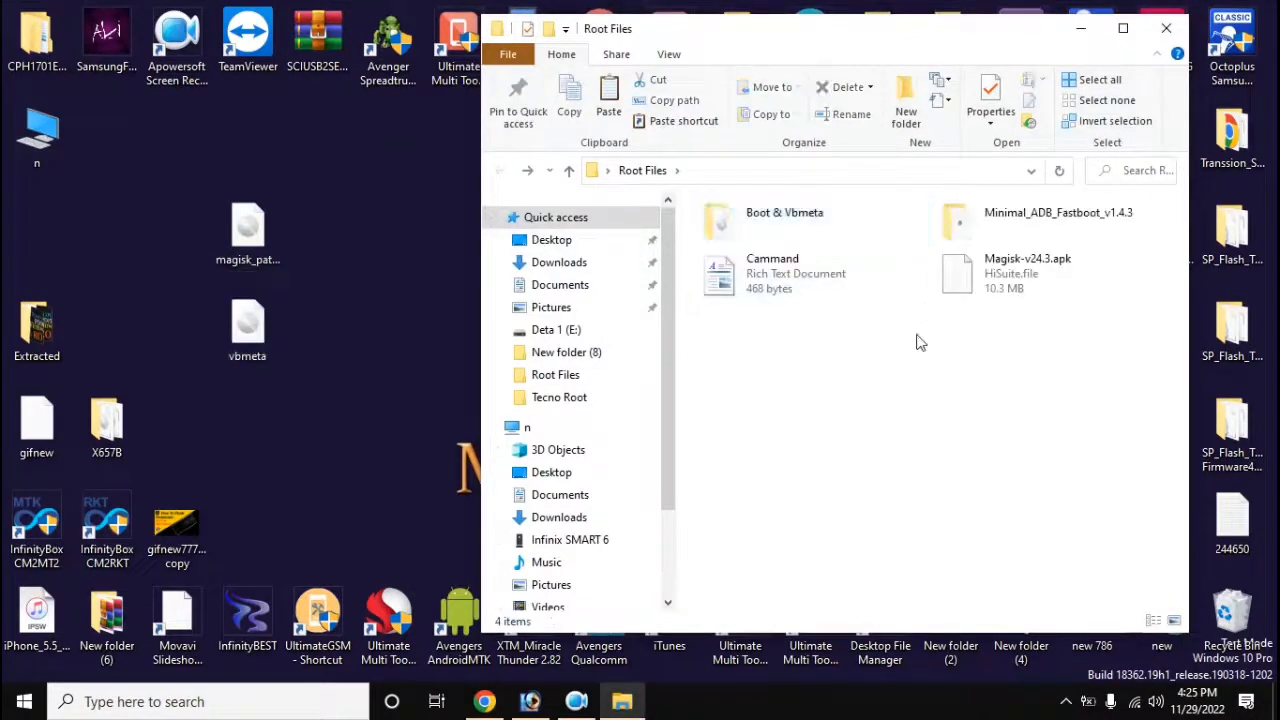
- Install Minimal ADB and Fastboot v1.4.3 with a desktop shortcut, then rename magisk_patched to boot
double_click(1058, 212)
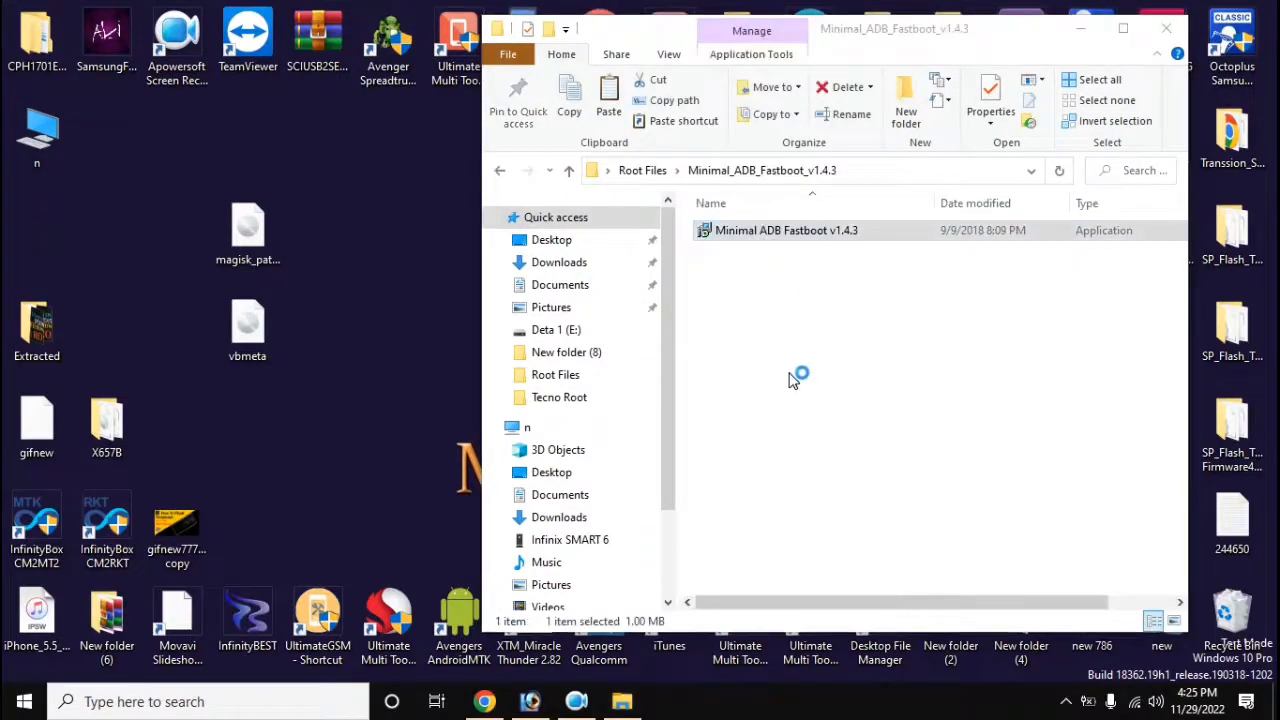
double_click(786, 230)
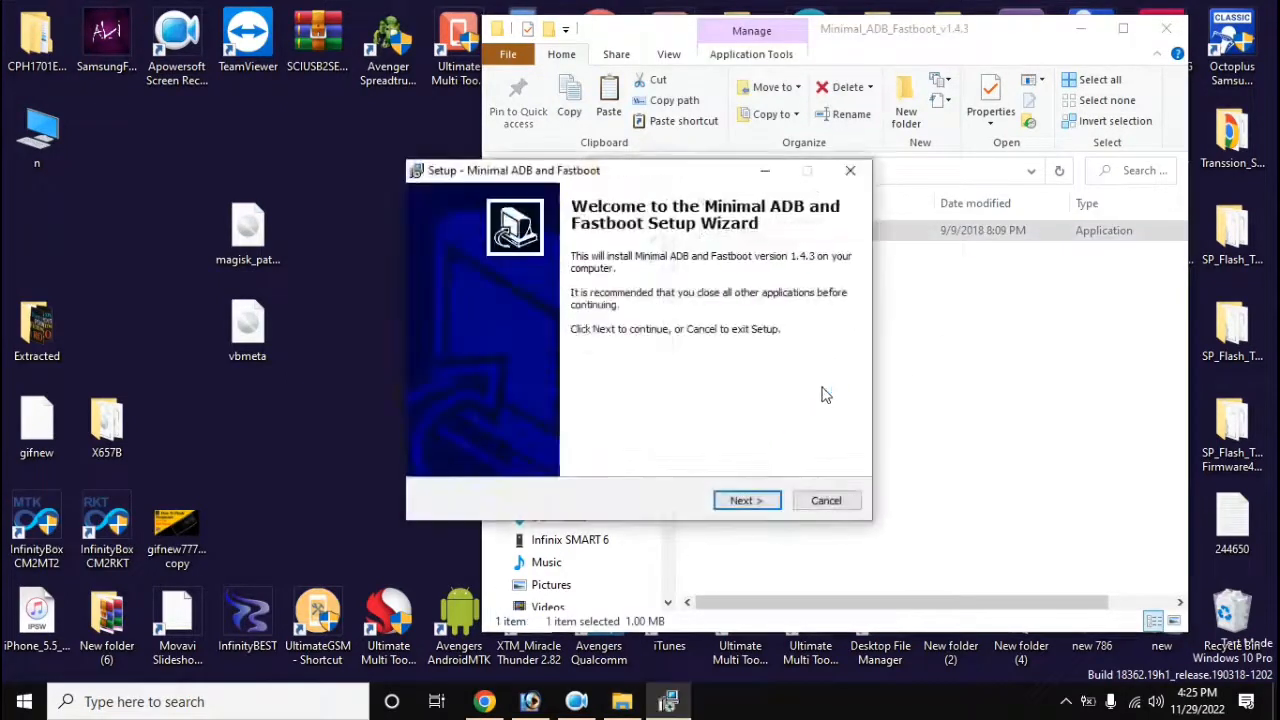
click(746, 500)
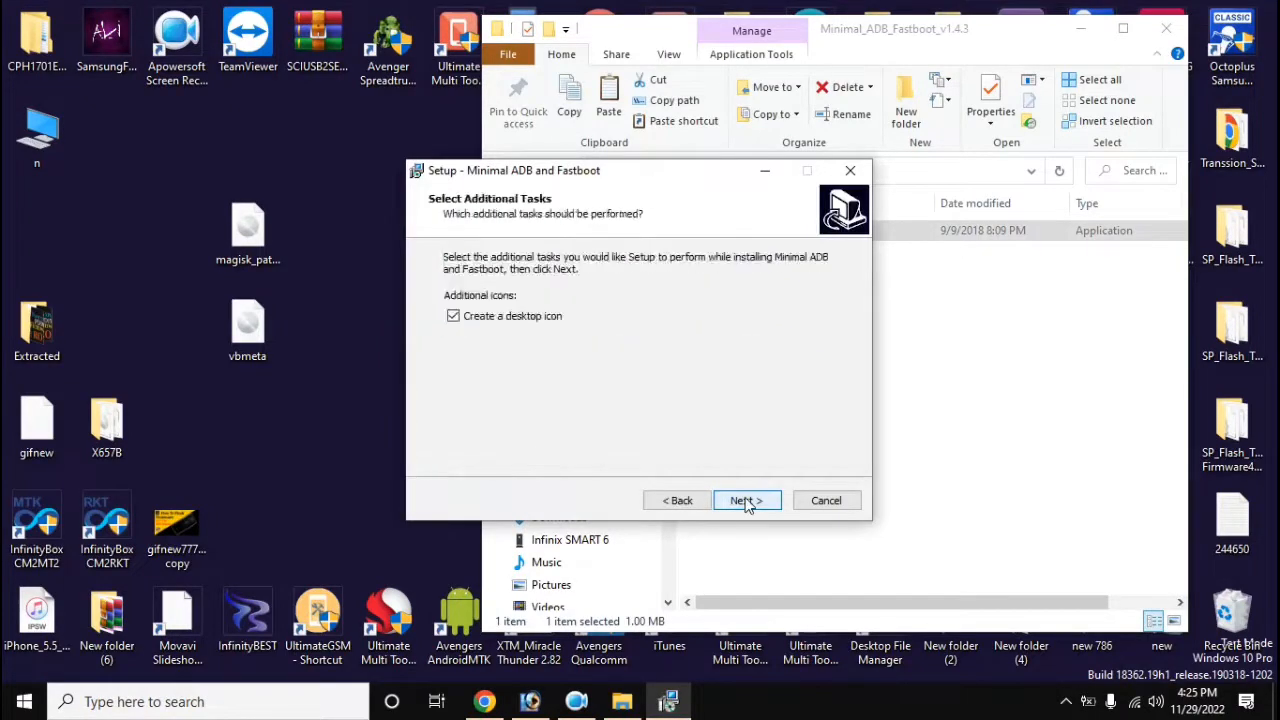
click(745, 500)
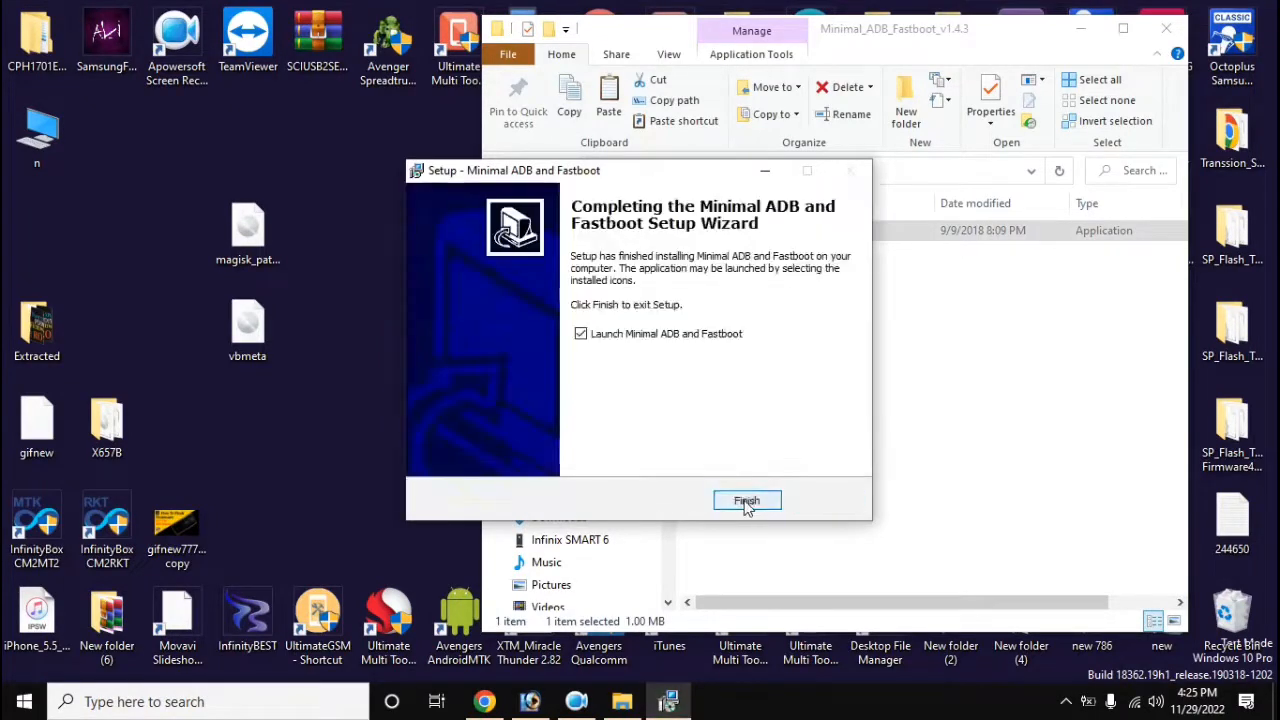
click(581, 333)
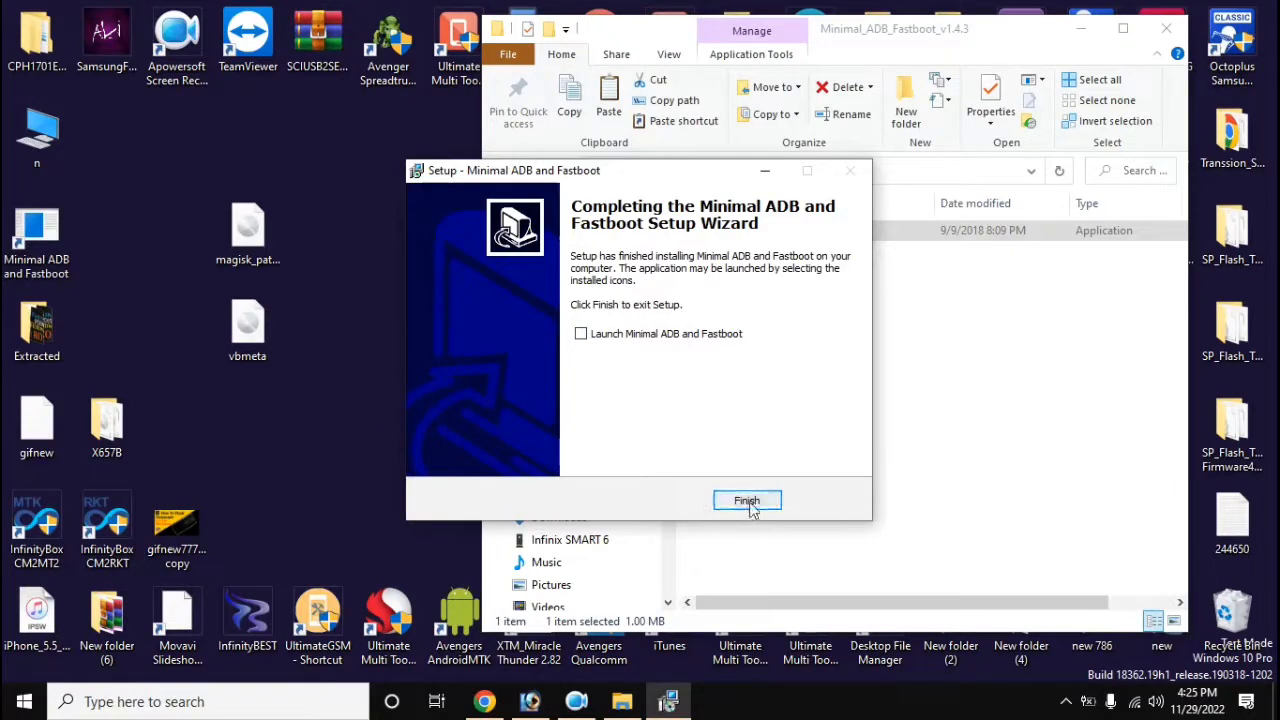
click(747, 500)
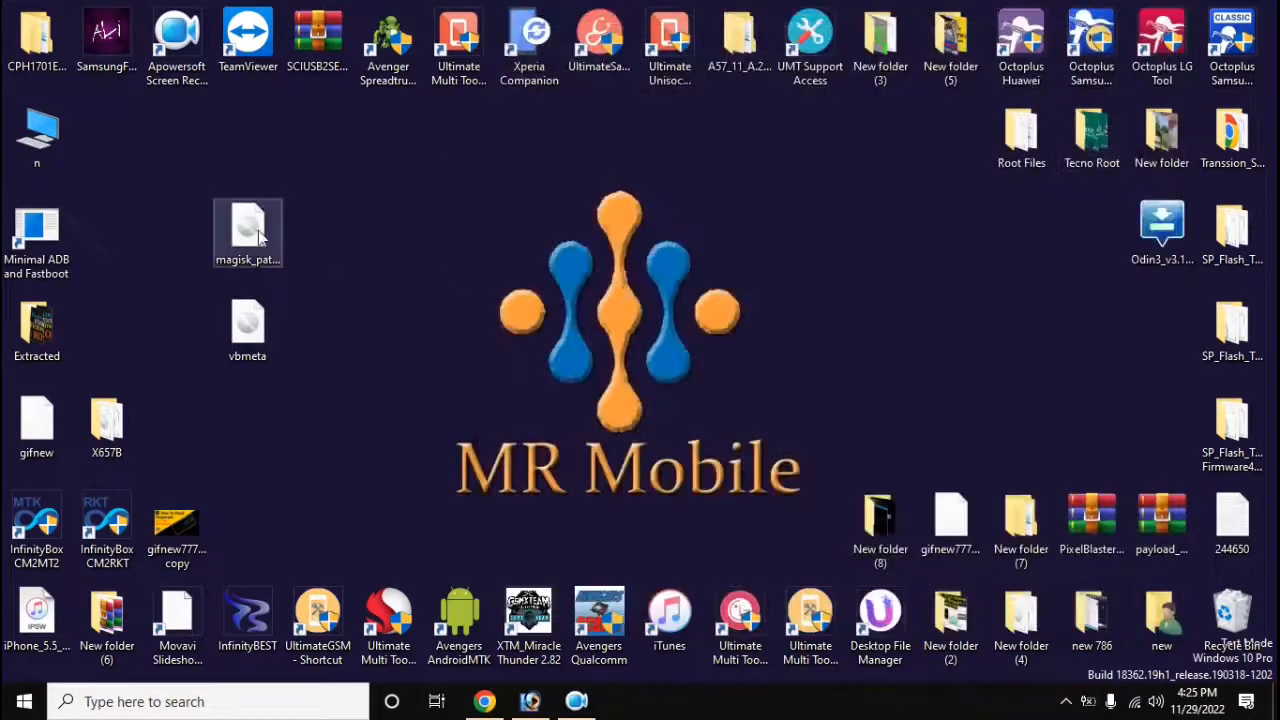
right_click(247, 232)
text(boot)
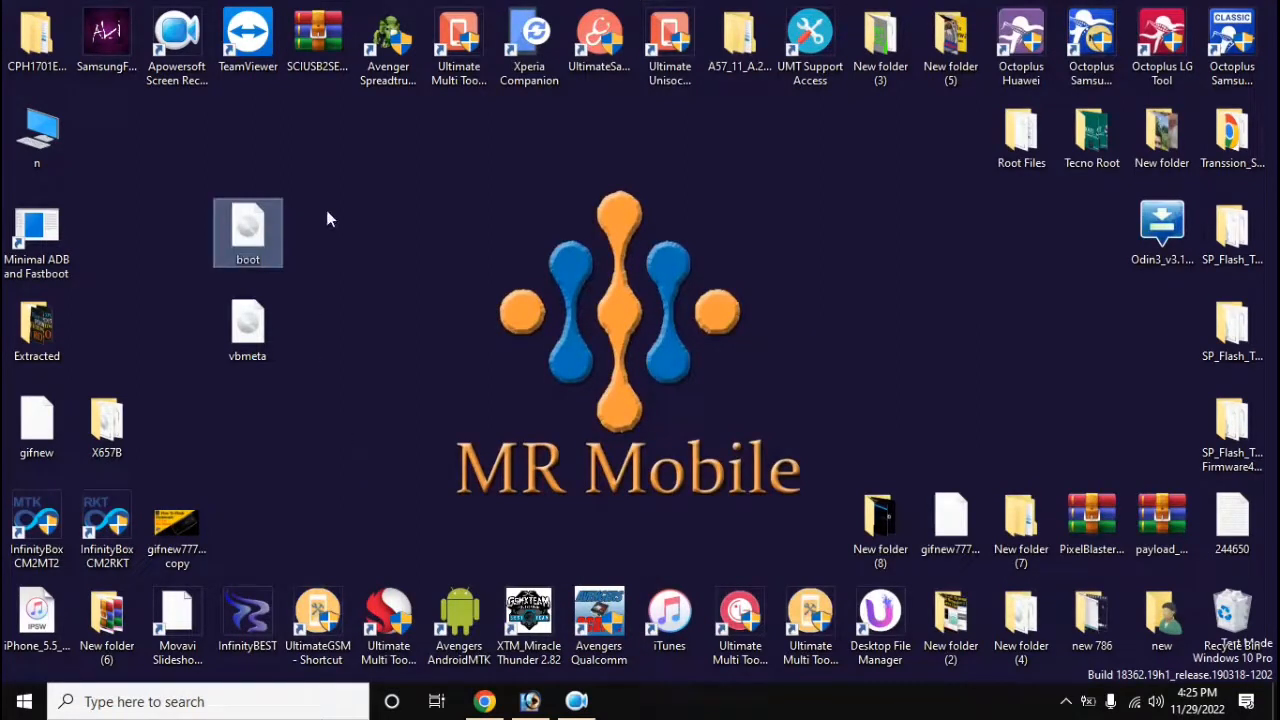
click(247, 325)
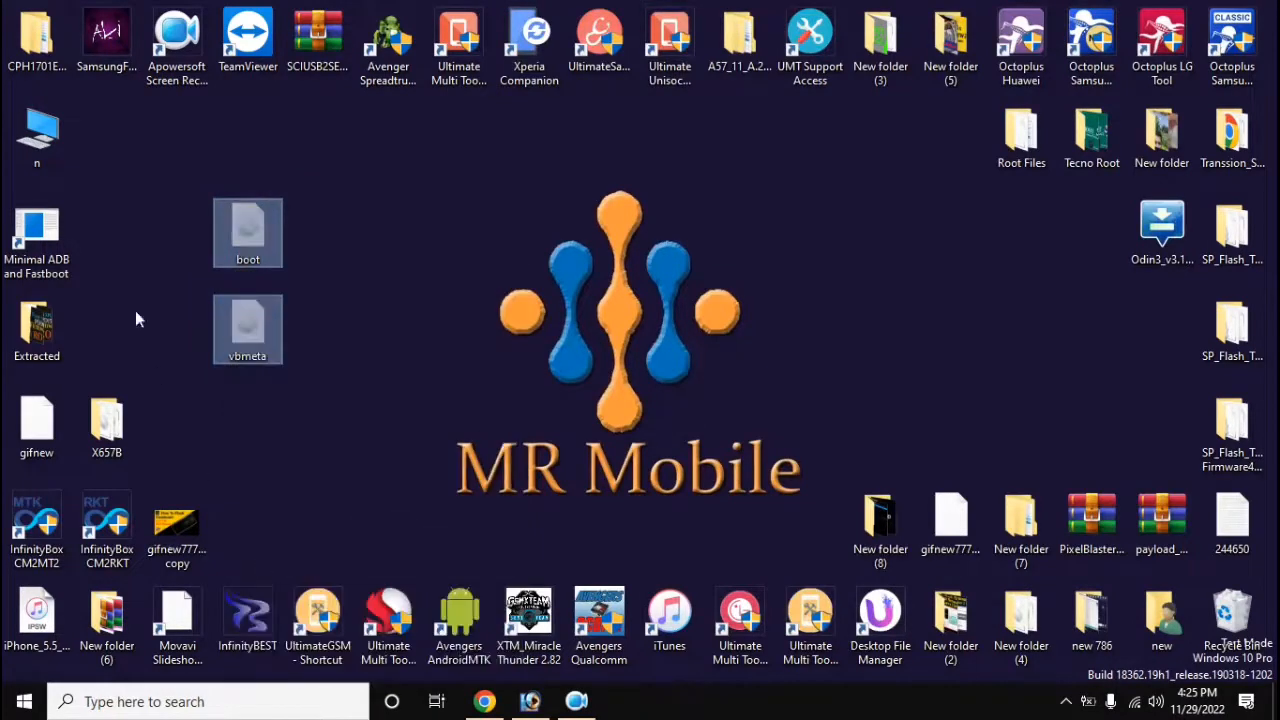
- Move boot and vbmeta into the Minimal ADB and Fastboot install folder with administrator permission
right_click(36, 230)
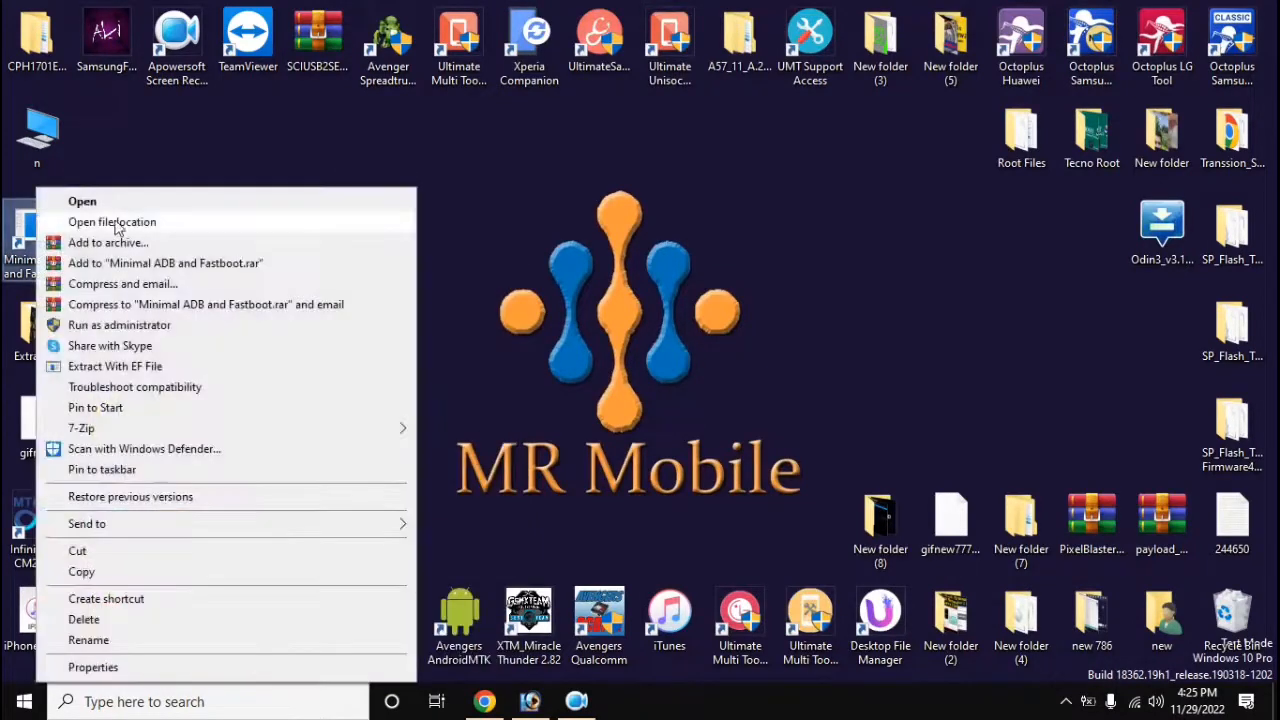
click(112, 221)
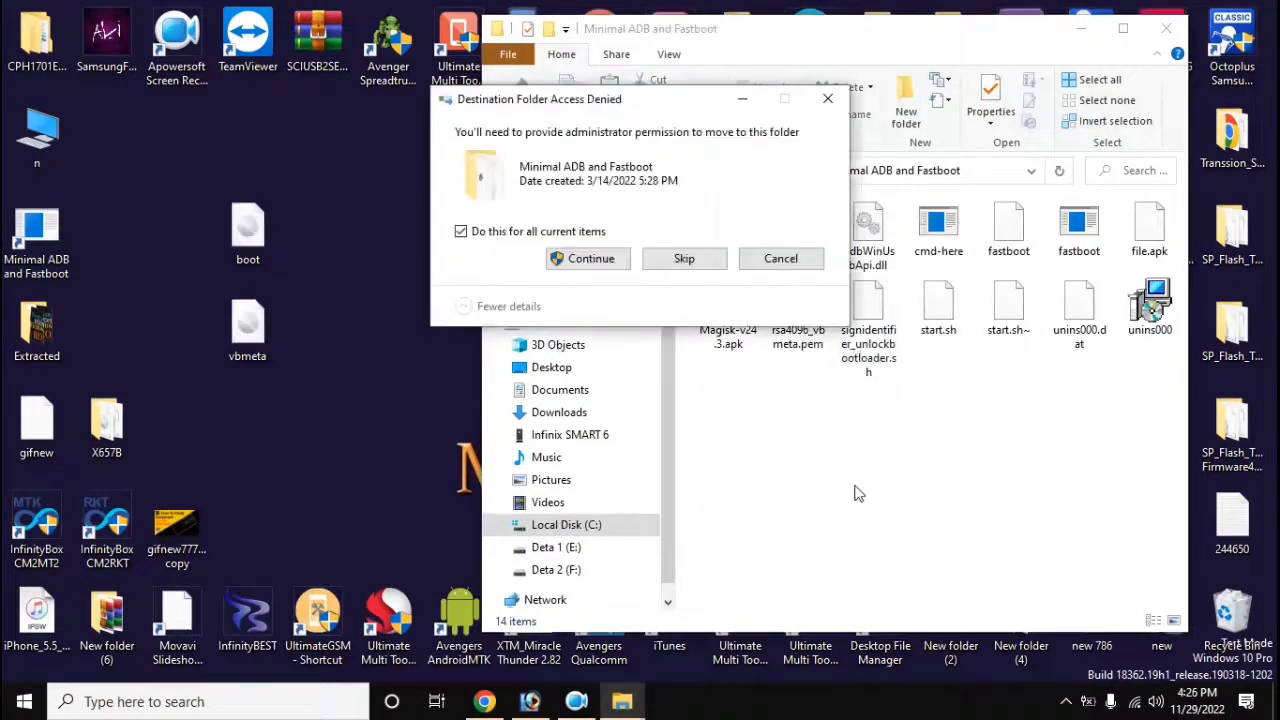
click(589, 258)
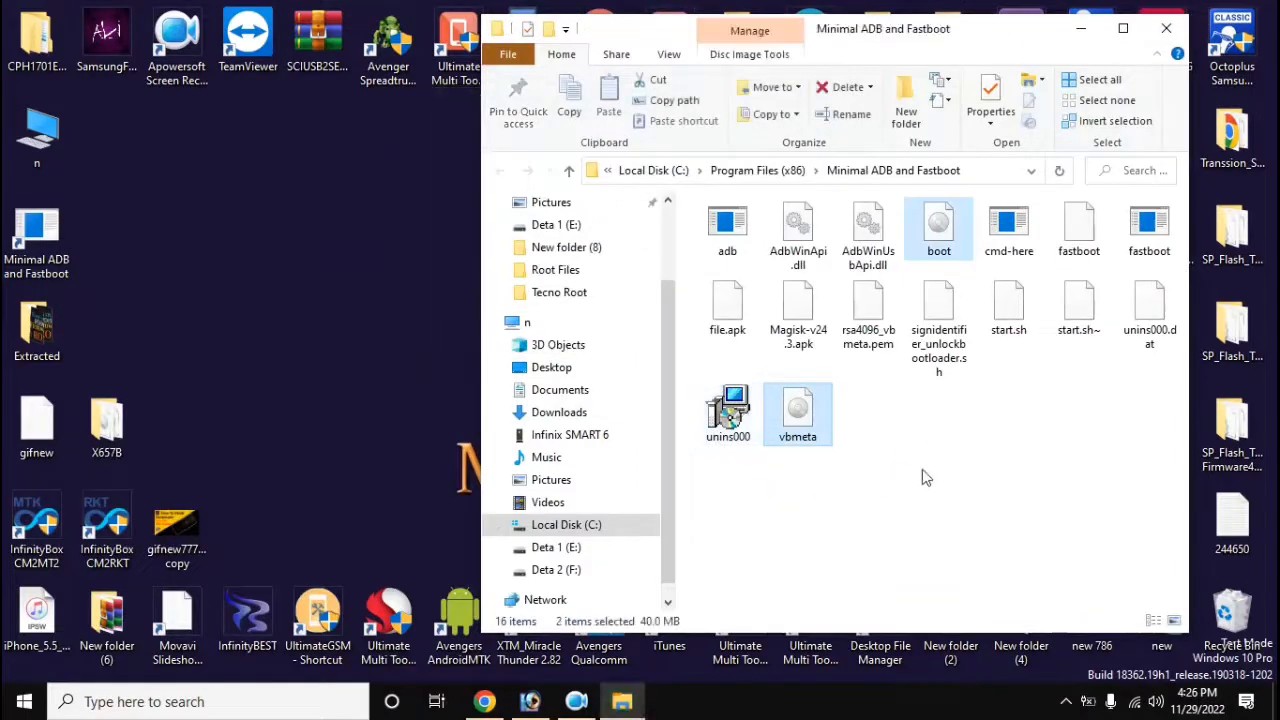
mouse_move(958, 461)
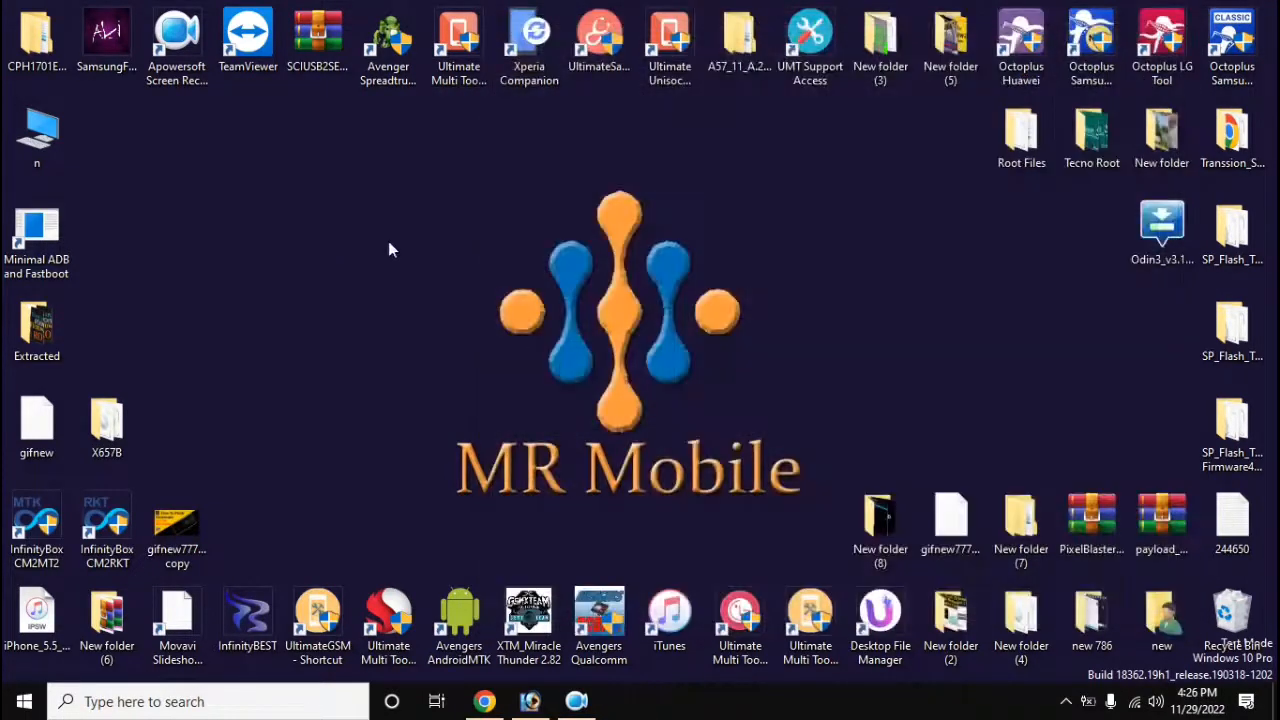
mouse_move(409, 314)
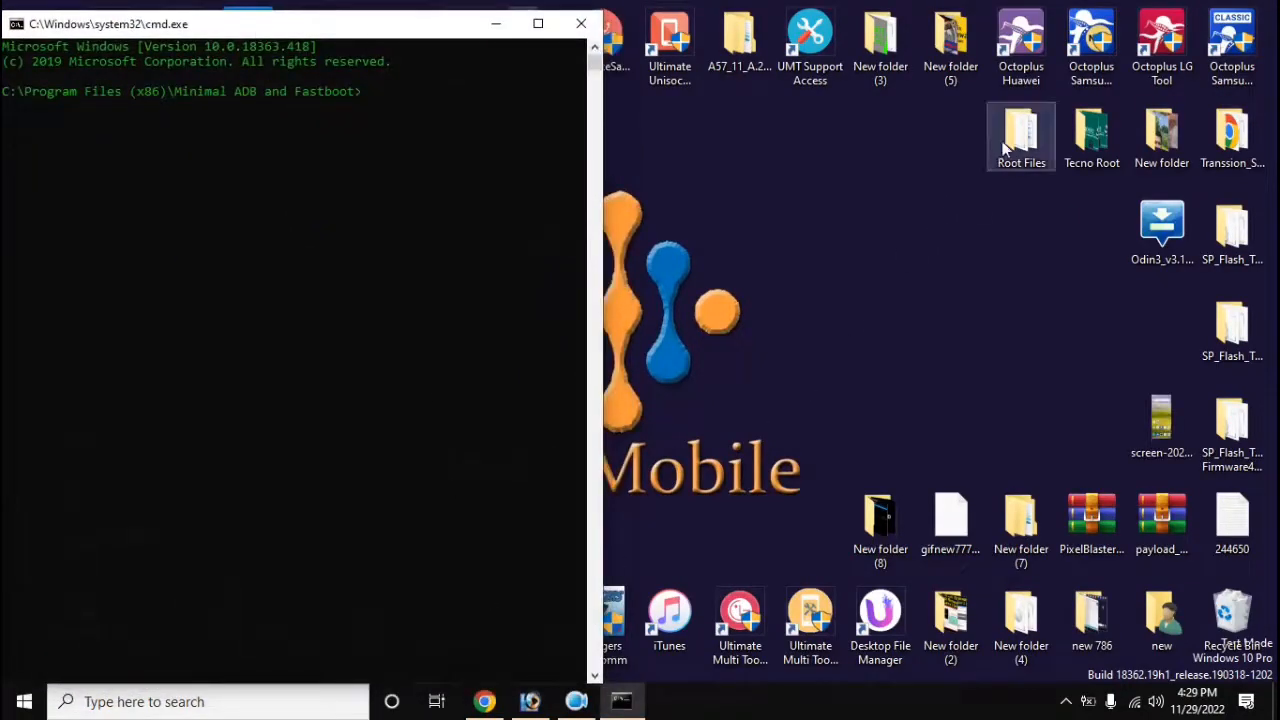
- Open the Cammand notes from Root Files and type 'adb reboot recovery' in the prompt
double_click(1021, 137)
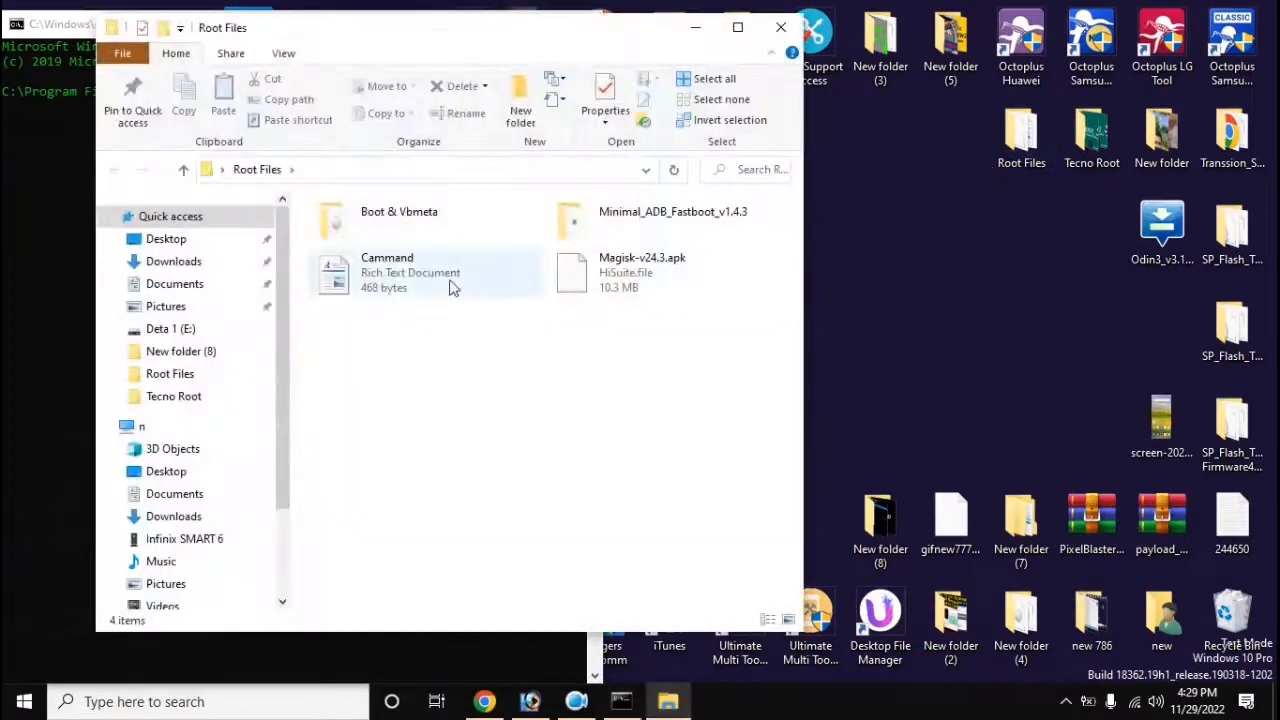
double_click(410, 272)
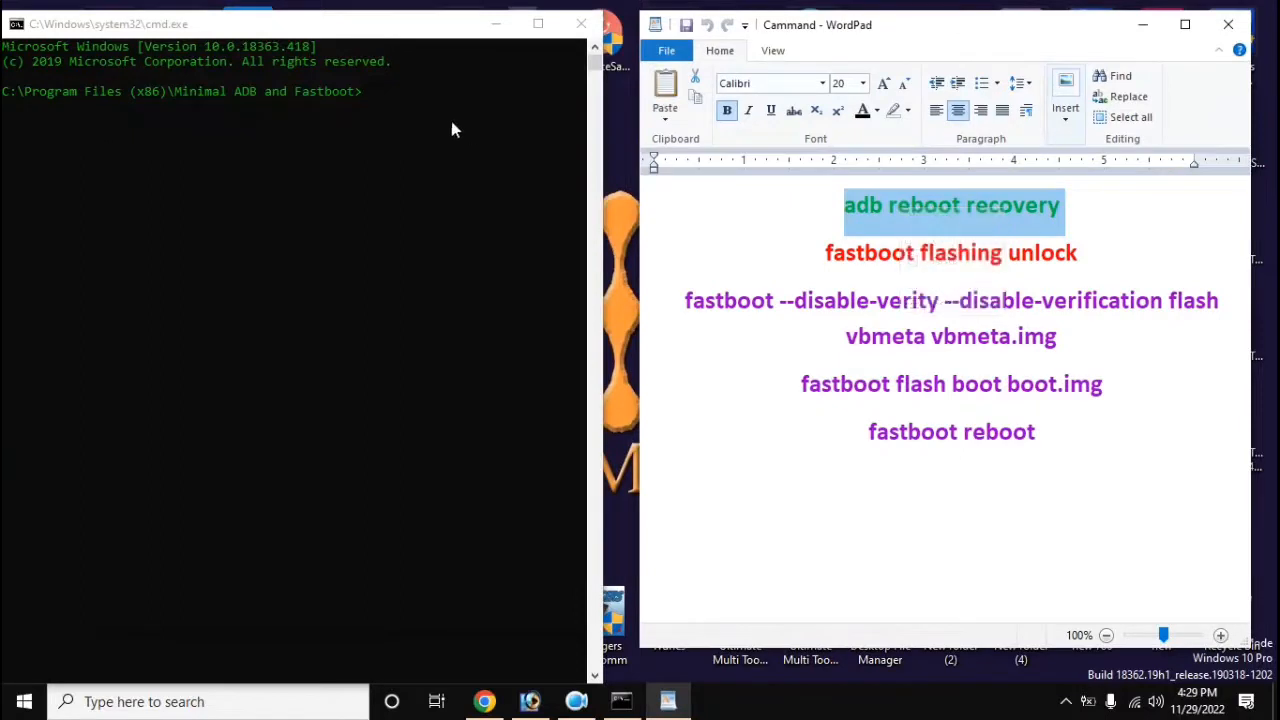
text(adb reboot recovery)
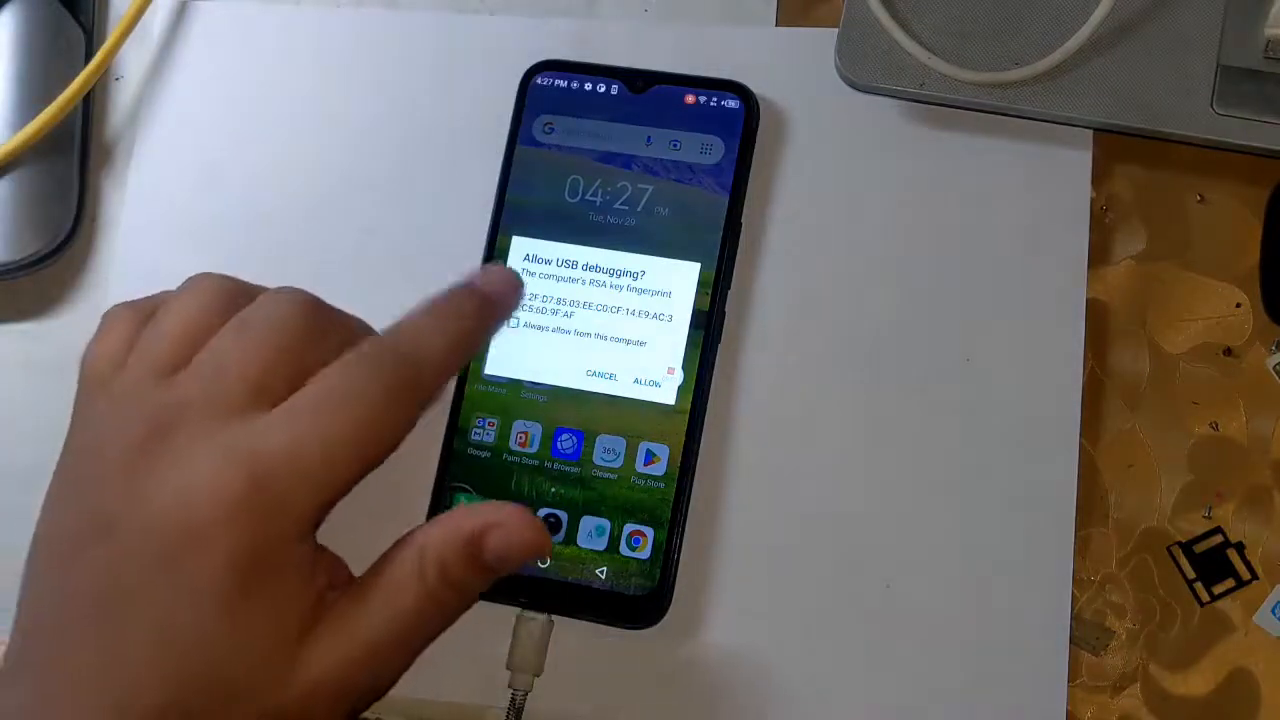
- Tap Allow on the phone's USB debugging prompt
click(651, 378)
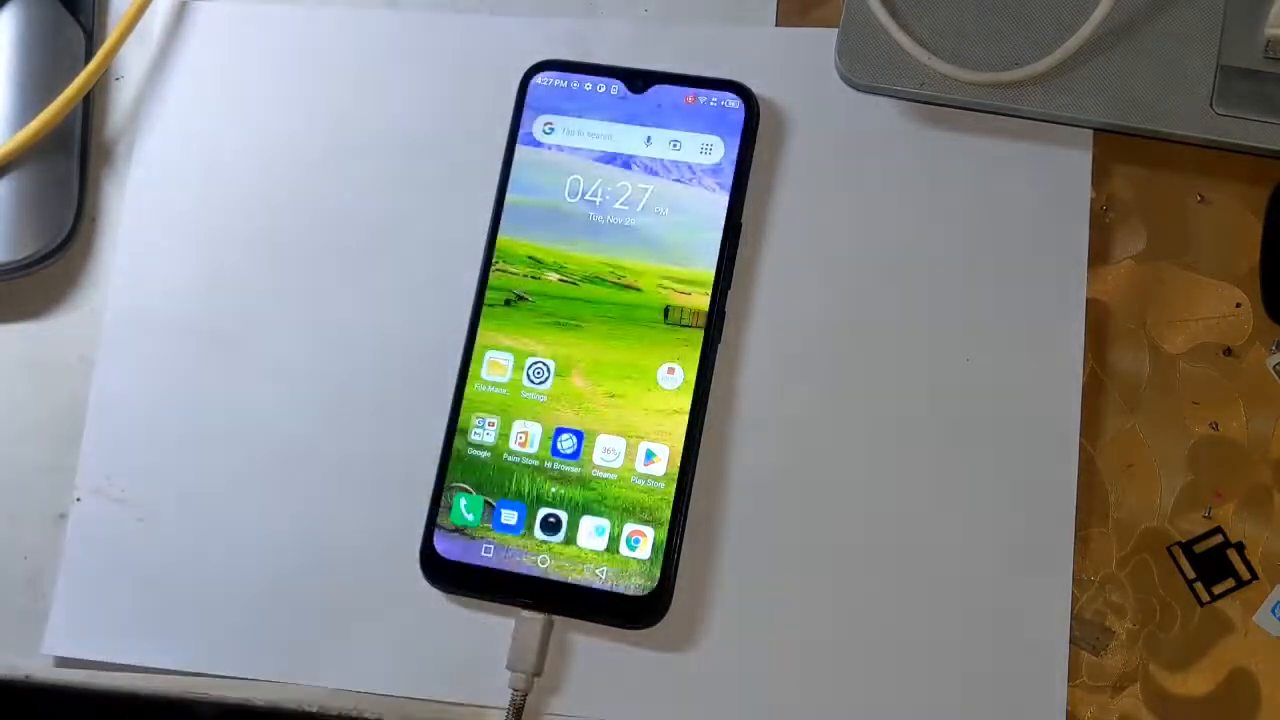